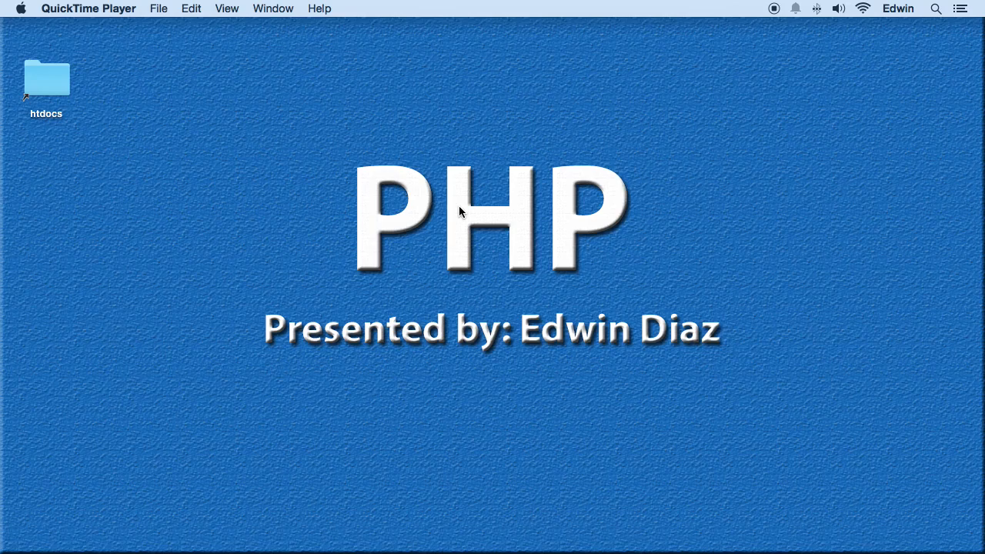
{"action": "mouse_move", "coordinate": [638, 194]}
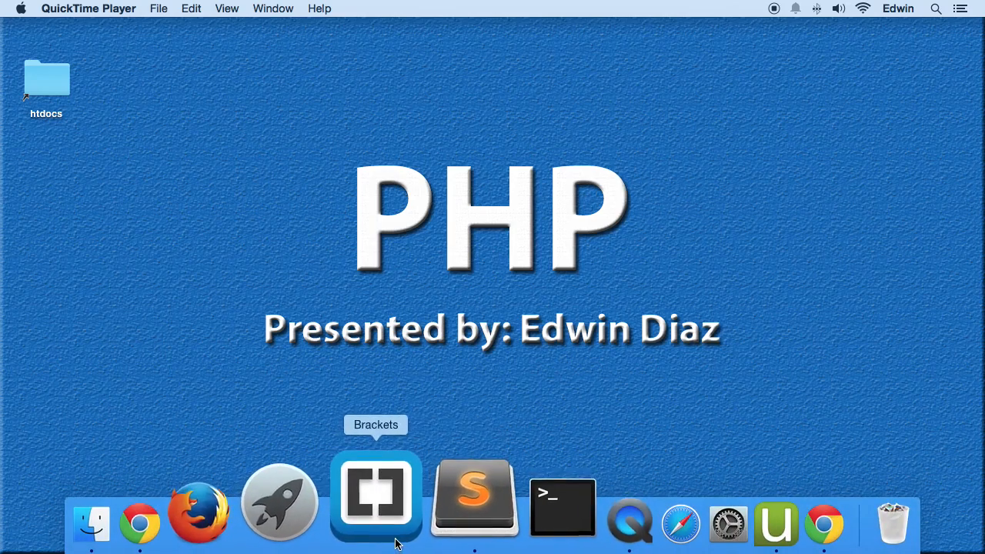
- Launch Brackets from the Dock, showing the demo project with while_loop.php
{"action": "left_click", "coordinate": [375, 496]}
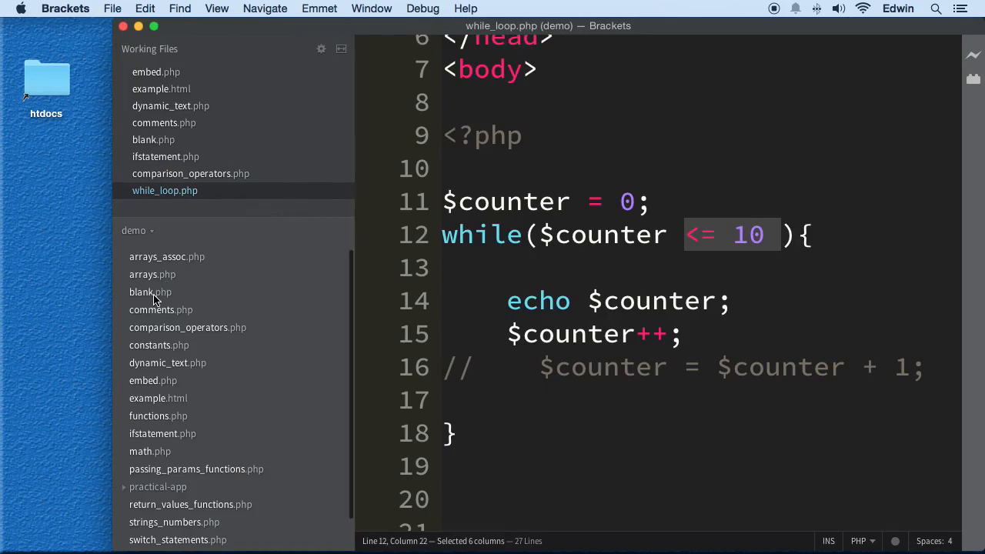
- Save the blank.php template as for_loop.php in the demo folder
{"action": "left_click", "coordinate": [150, 291]}
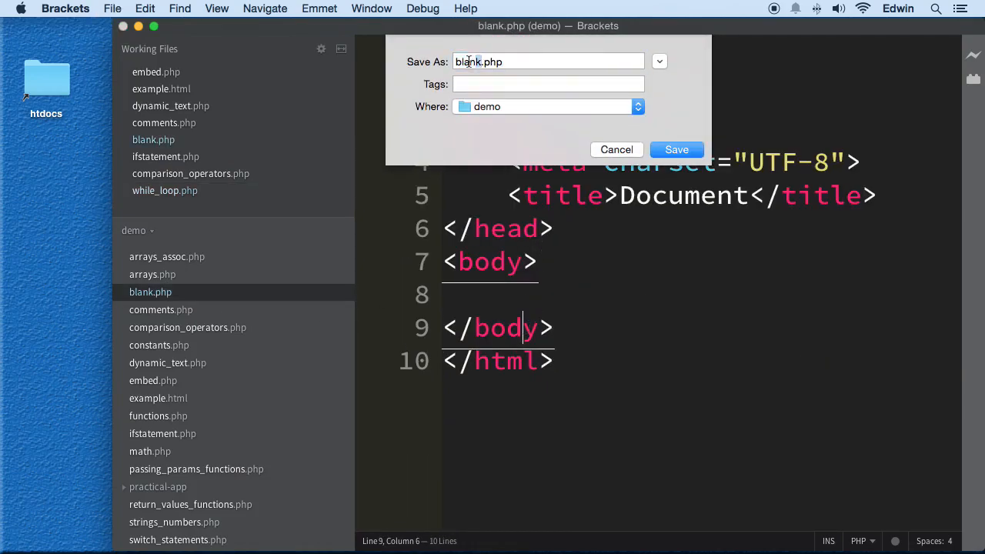
{"action": "type", "text": "for.php"}
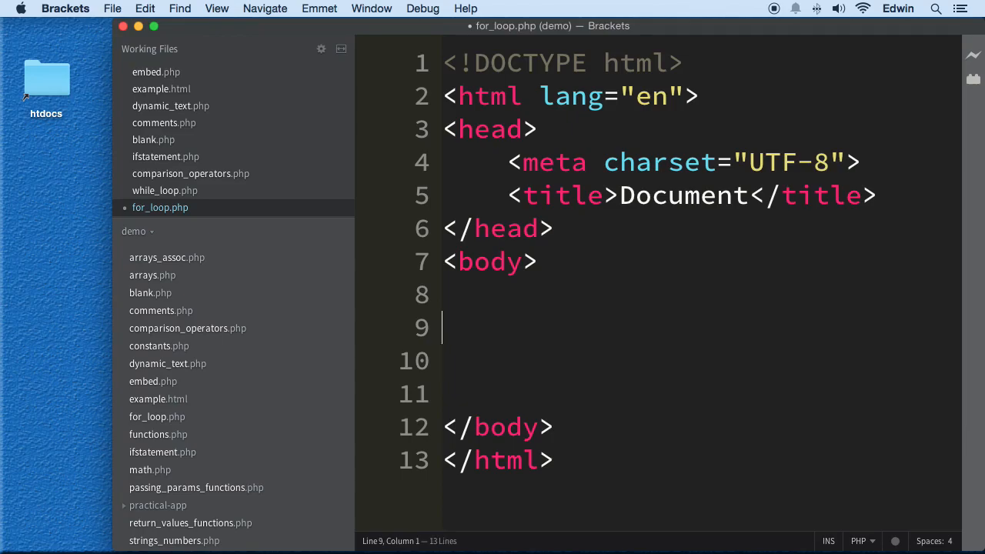
- Add <?php and ?> tags around blank lines in the body and place the cursor inside
{"action": "type", "text": "<?php"}
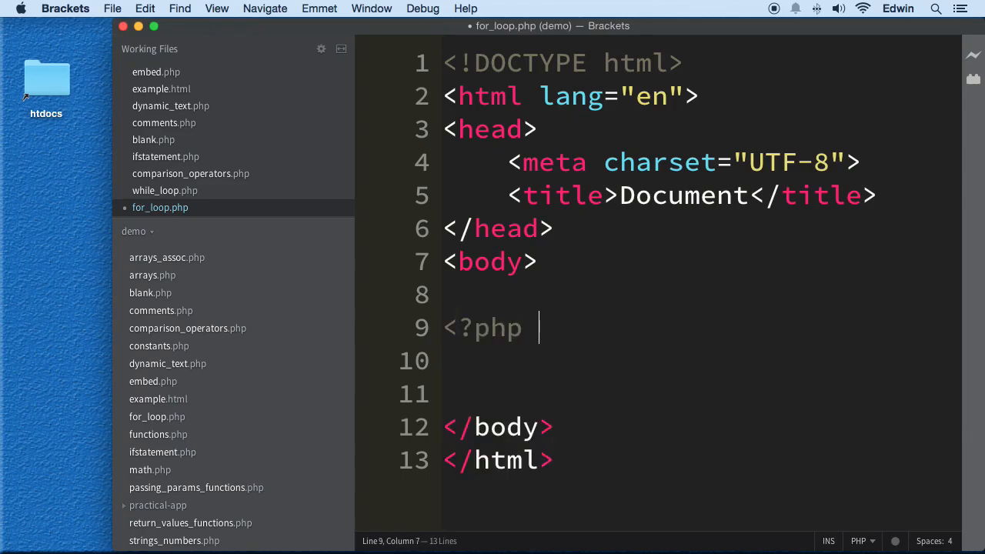
{"action": "type", "text": "?>"}
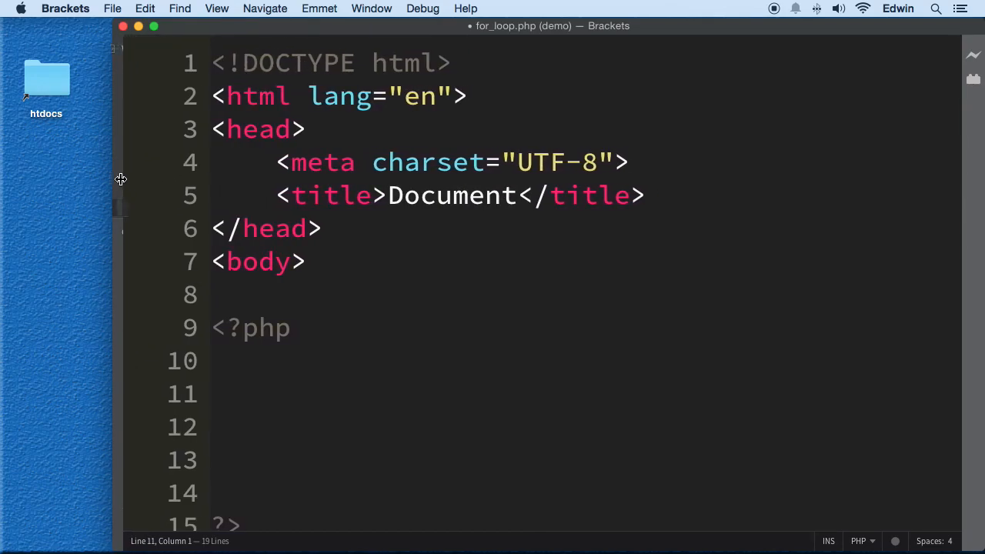
{"action": "scroll", "scroll_direction": "down", "scroll_amount": 3}
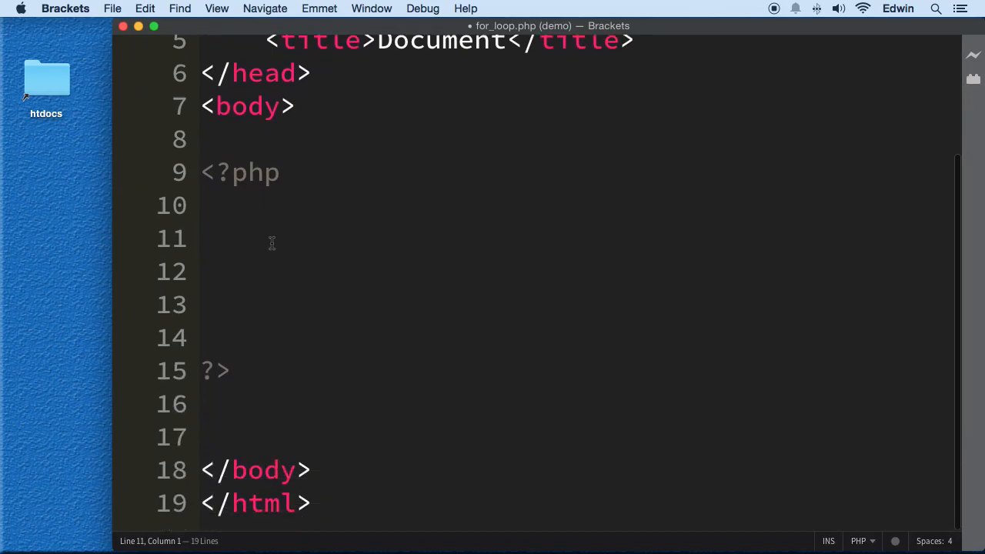
{"action": "left_click", "coordinate": [200, 238]}
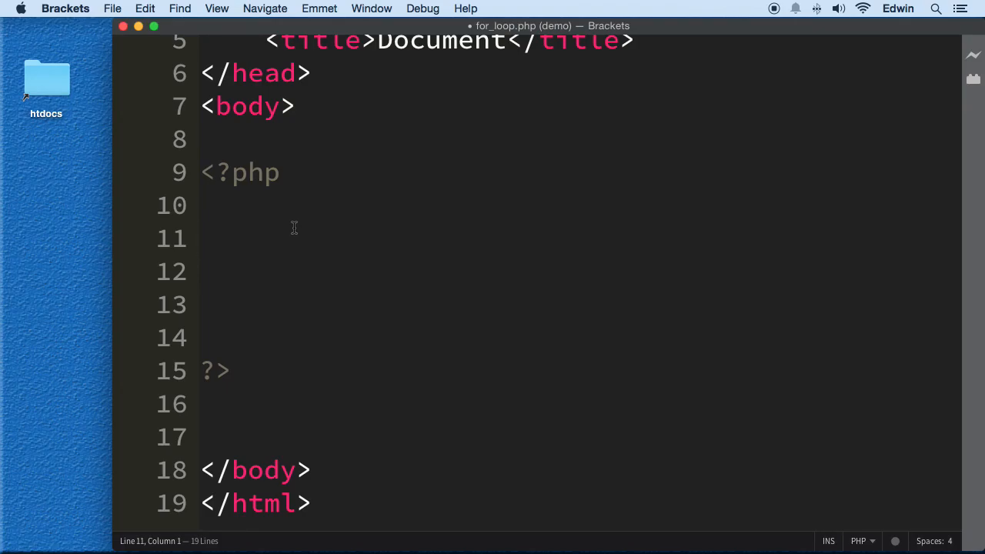
- Write an empty for ( ) { } skeleton and put the cursor inside its parentheses
{"action": "type", "text": "fo"}
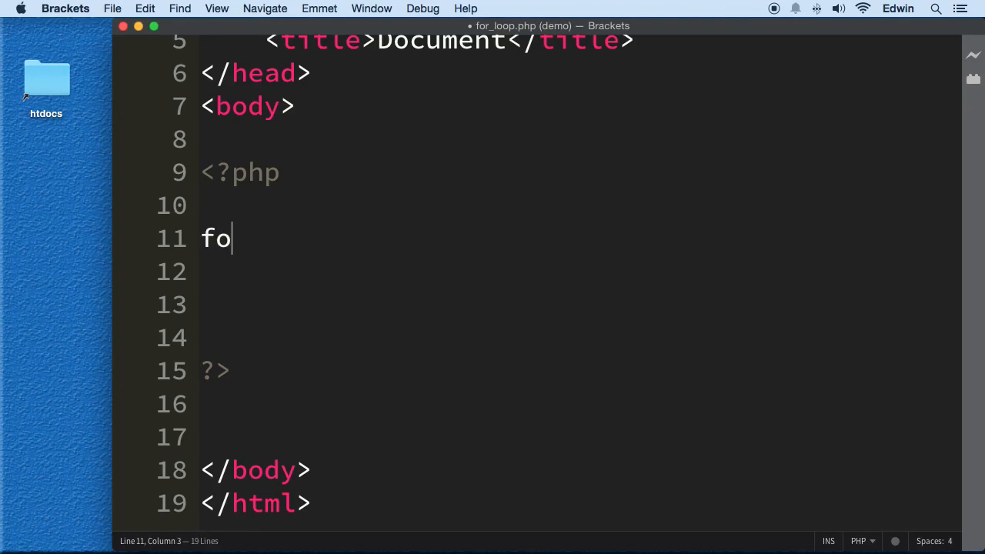
{"action": "type", "text": "r"}
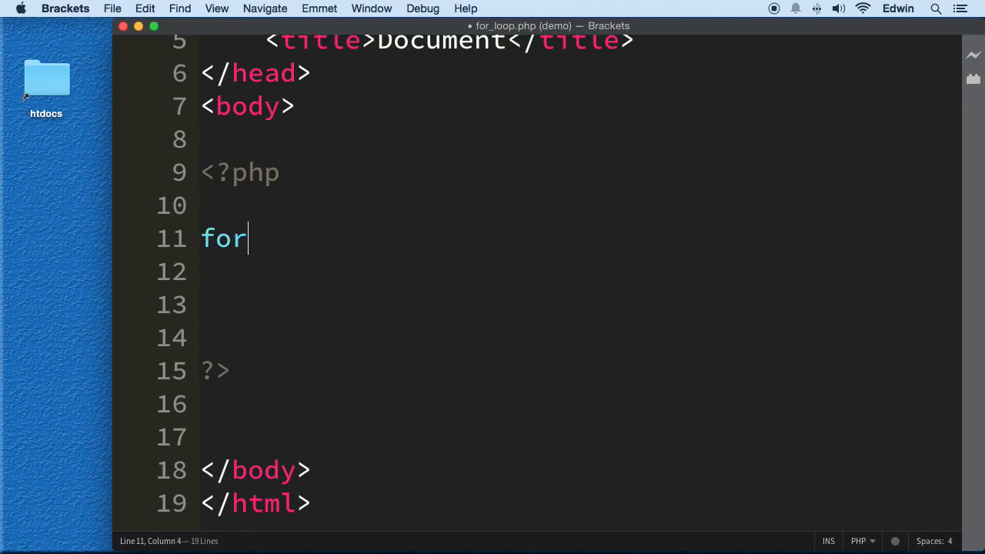
{"action": "type", "text": "(){"}
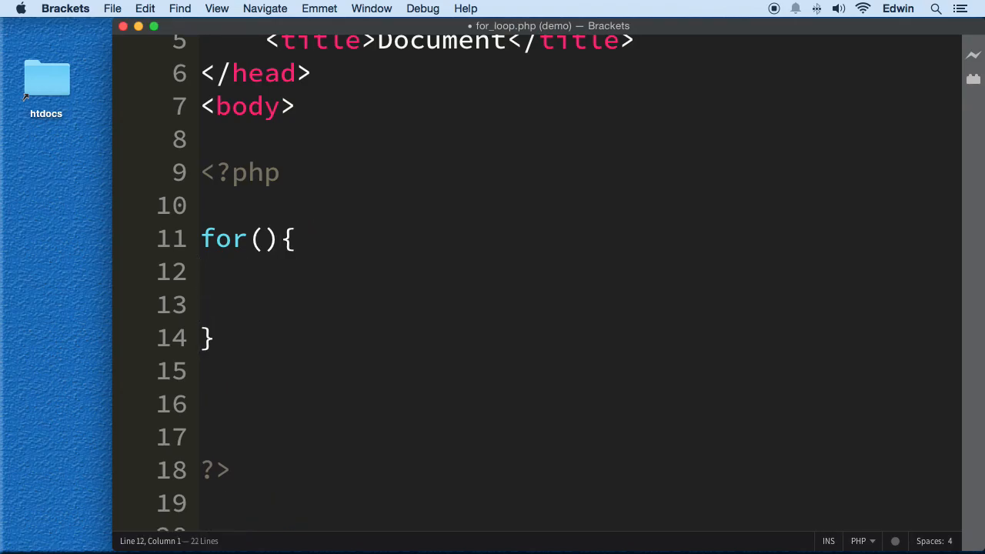
{"action": "left_click", "coordinate": [202, 271]}
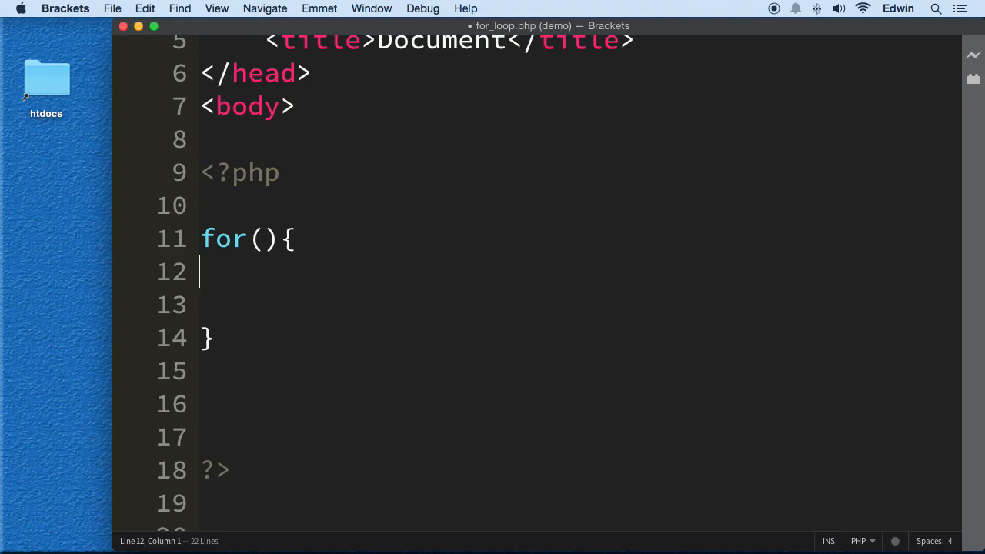
{"action": "mouse_move", "coordinate": [332, 211]}
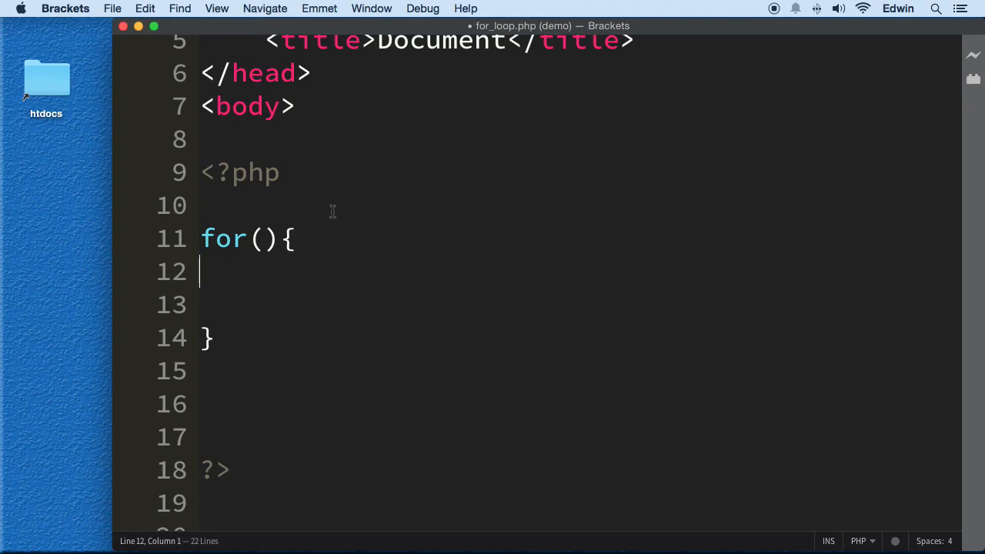
{"action": "left_click", "coordinate": [258, 239]}
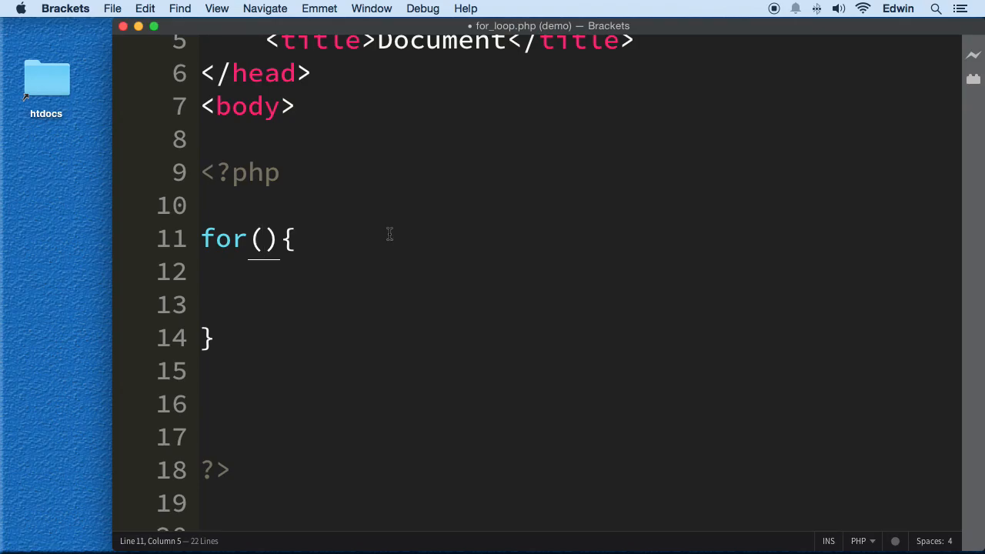
- Write the initializer $counter = 0; in the for header, fixing the $v typo
{"action": "type", "text": "$v"}
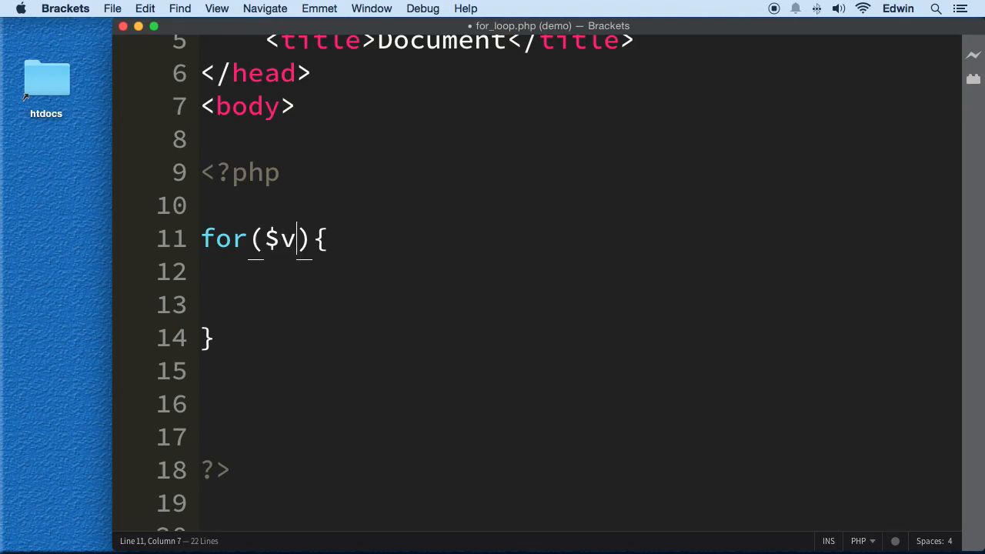
{"action": "key", "text": "Backspace"}
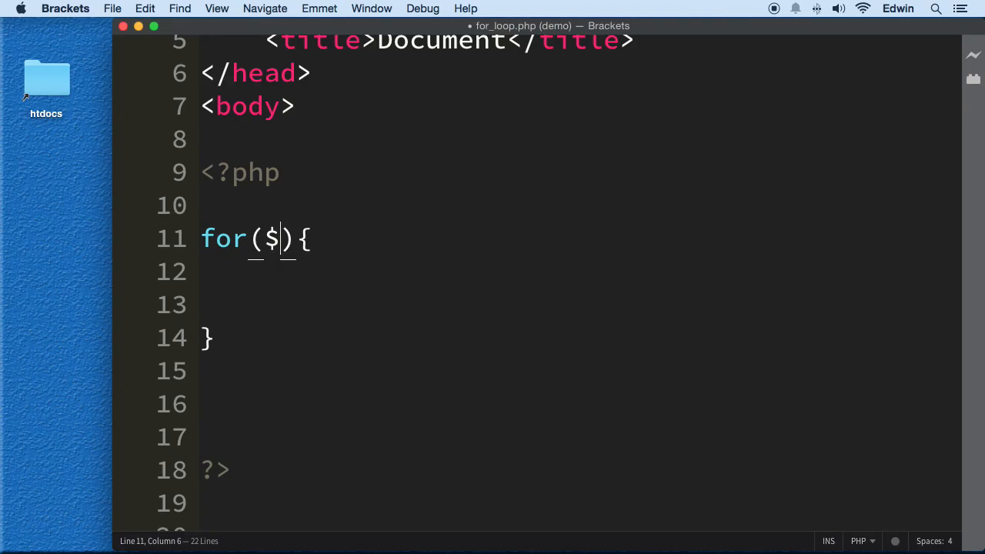
{"action": "left_click", "coordinate": [200, 205]}
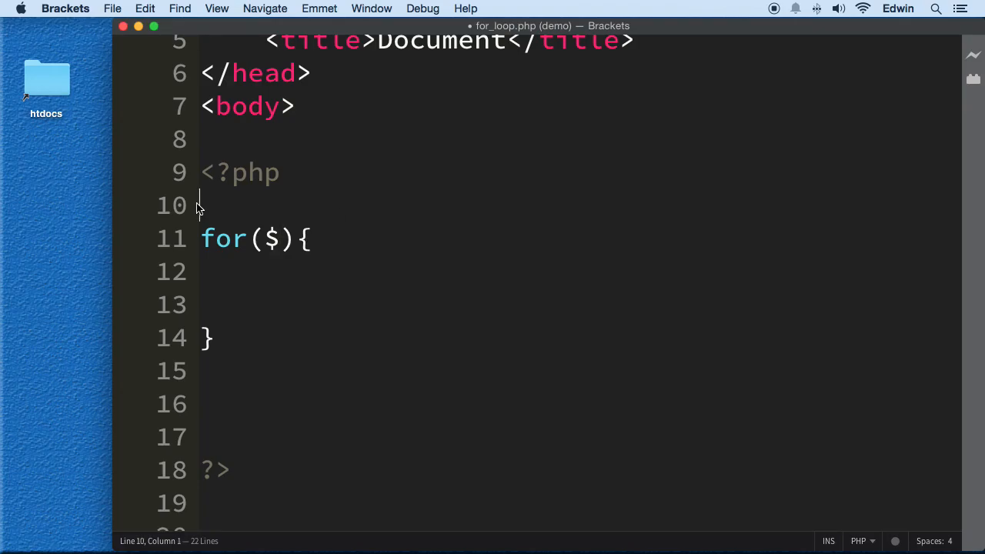
{"action": "left_click", "coordinate": [285, 238]}
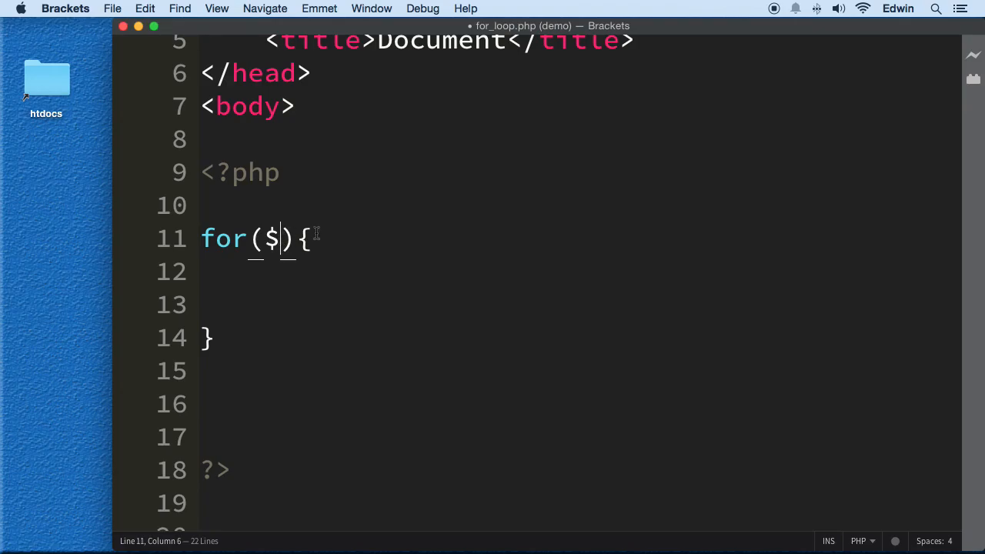
{"action": "type", "text": "count"}
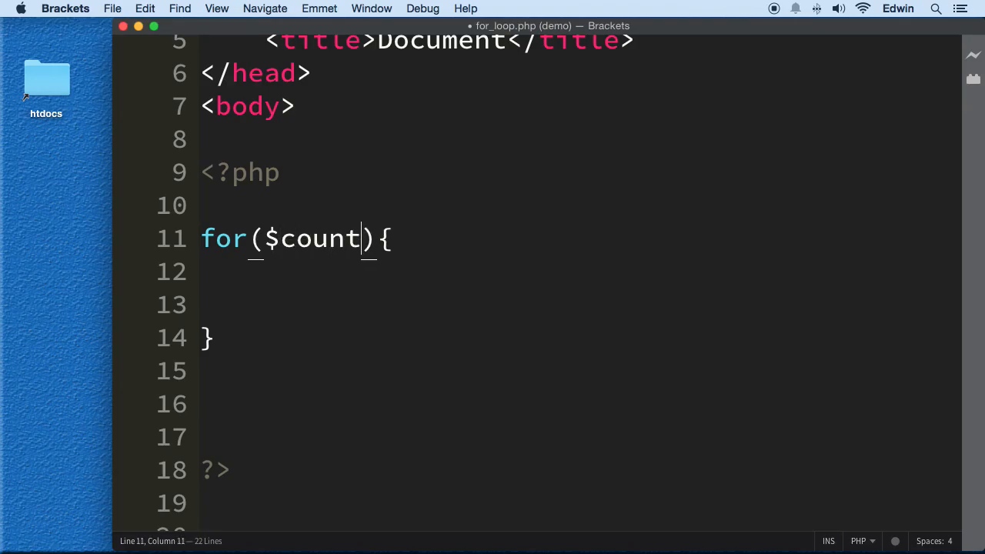
{"action": "type", "text": "er ="}
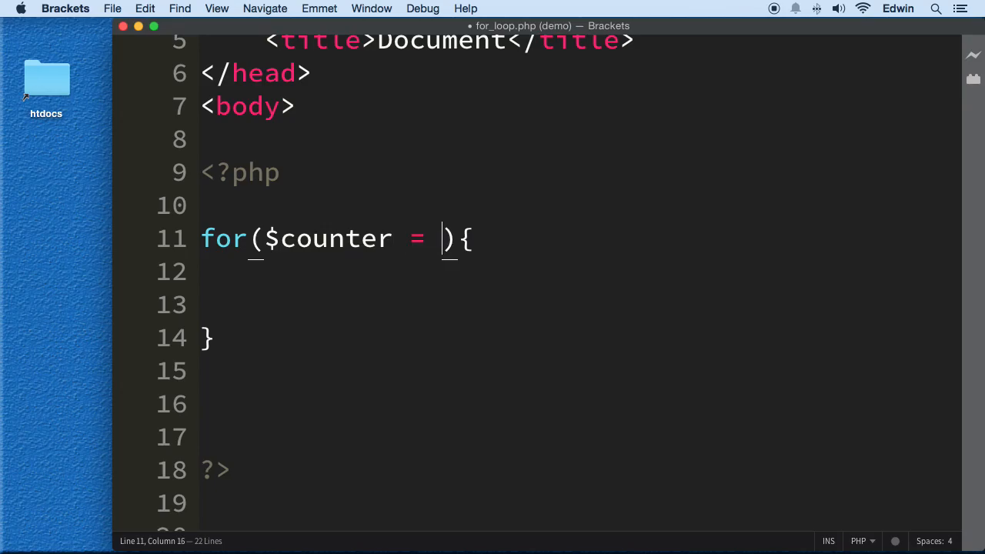
{"action": "type", "text": "0;"}
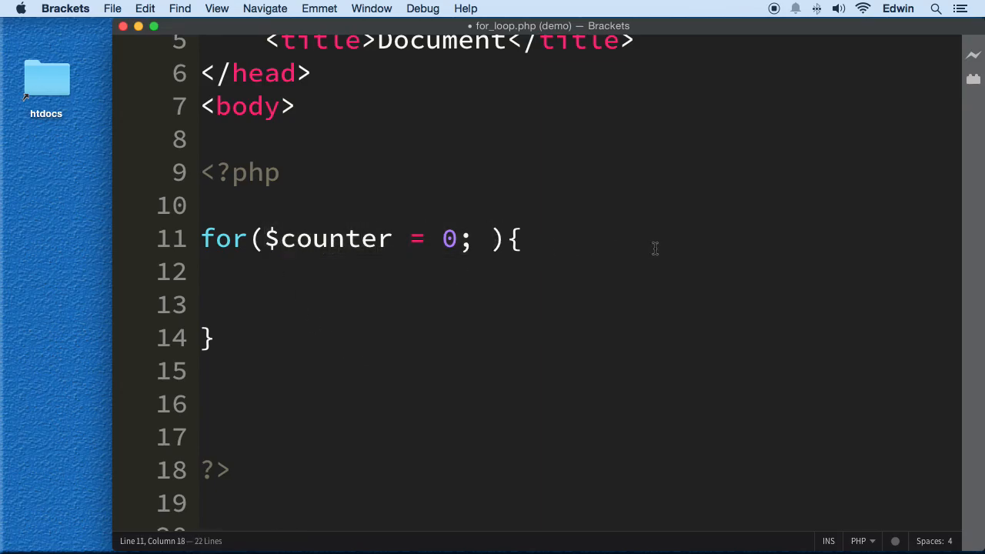
{"action": "left_click_drag", "start_coordinate": [471, 238], "coordinate": [208, 338]}
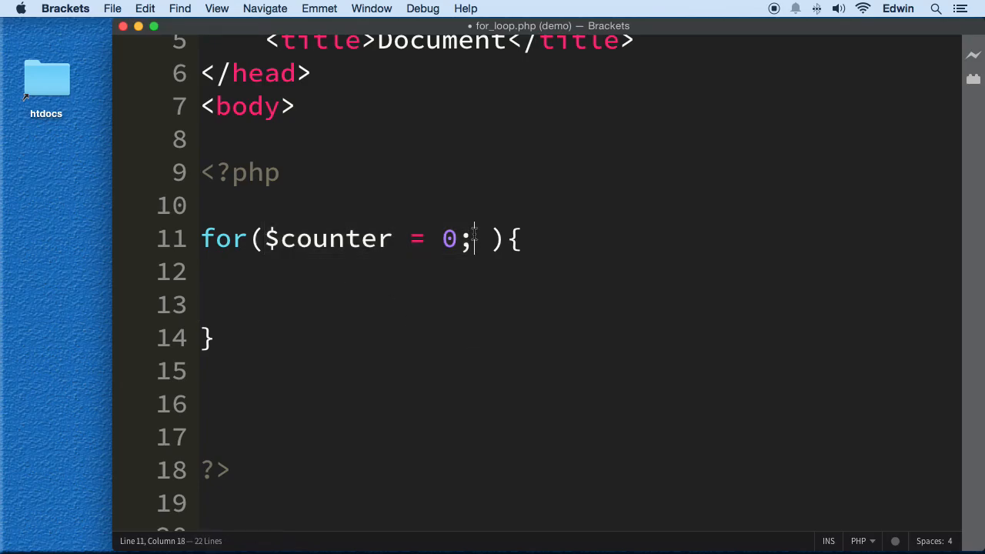
- Add the condition $counter < 10; after the initializer in the for header
{"action": "type", "text": "\" \""}
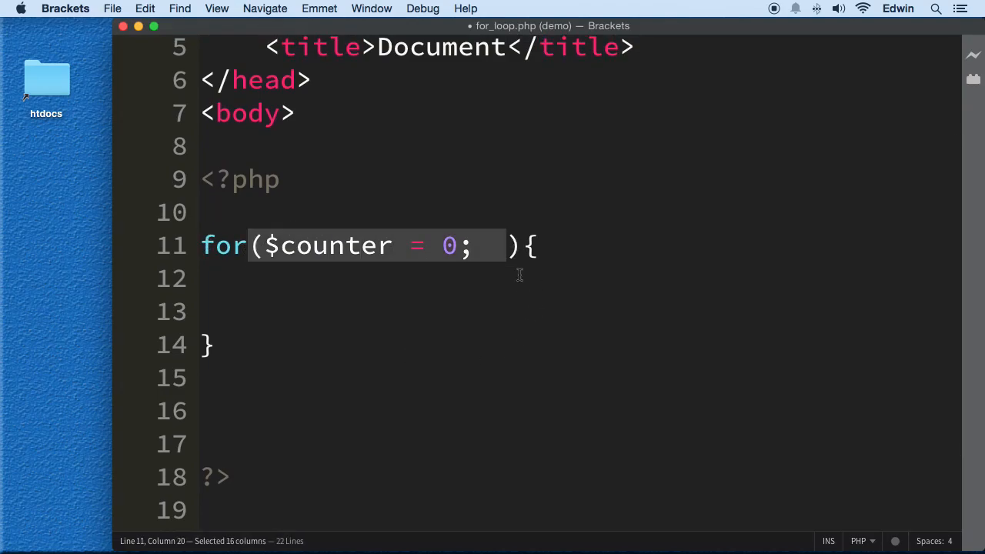
{"action": "left_click", "coordinate": [475, 245]}
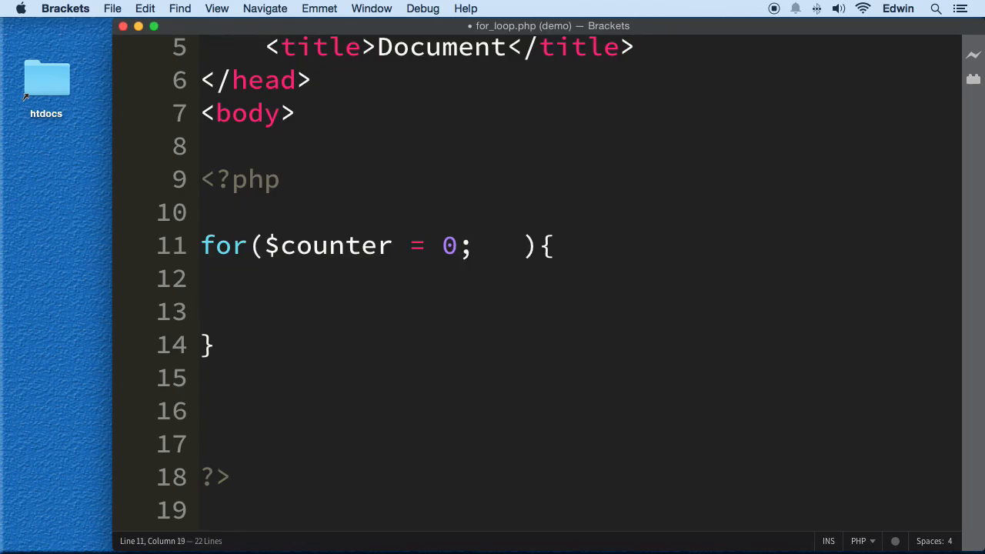
{"action": "type", "text": "coun"}
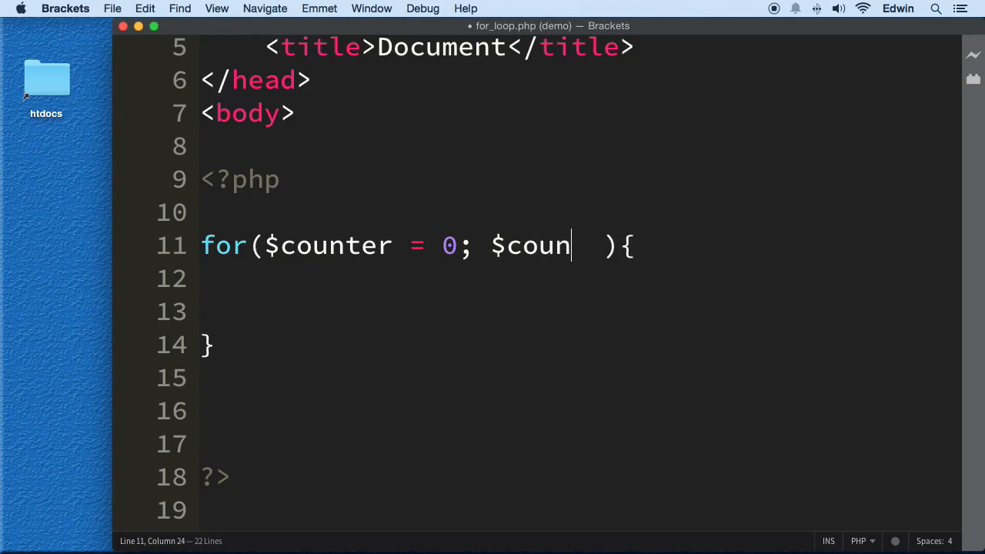
{"action": "type", "text": "ter <"}
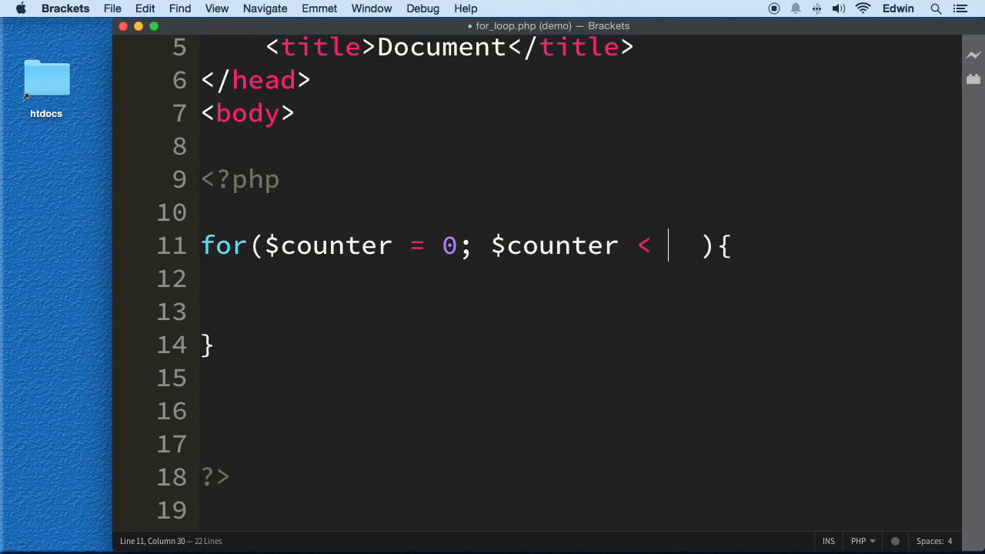
{"action": "type", "text": "10;"}
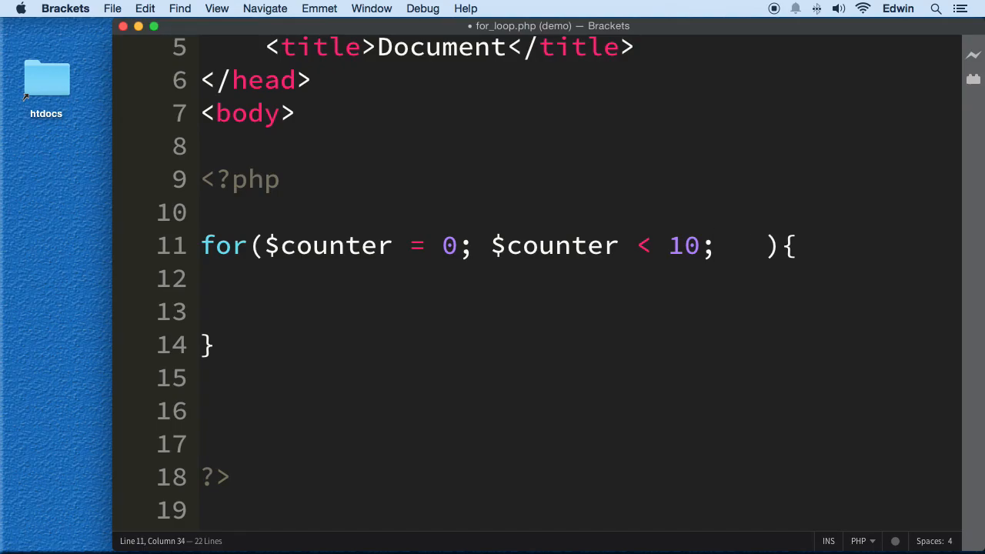
{"action": "left_click_drag", "start_coordinate": [443, 246], "coordinate": [488, 245]}
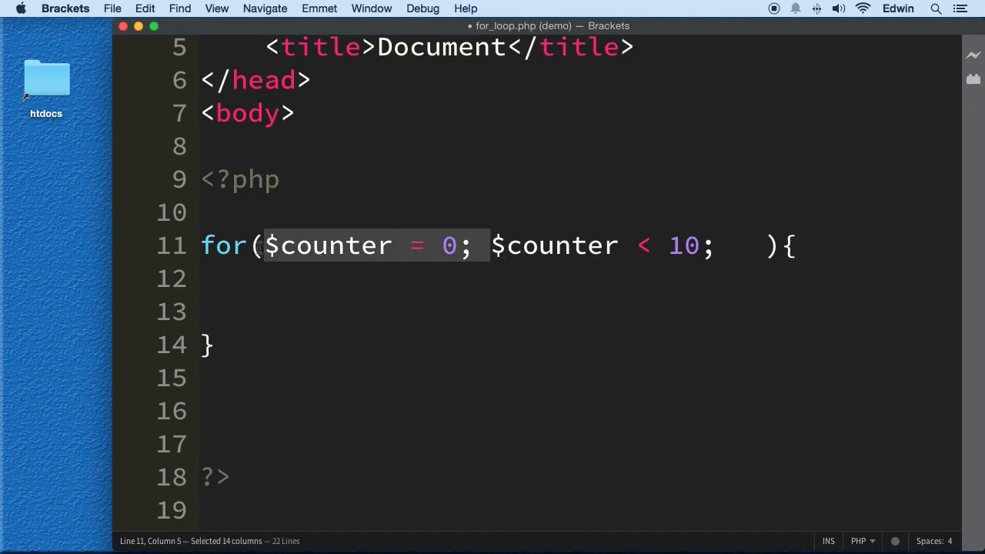
{"action": "mouse_move", "coordinate": [627, 311]}
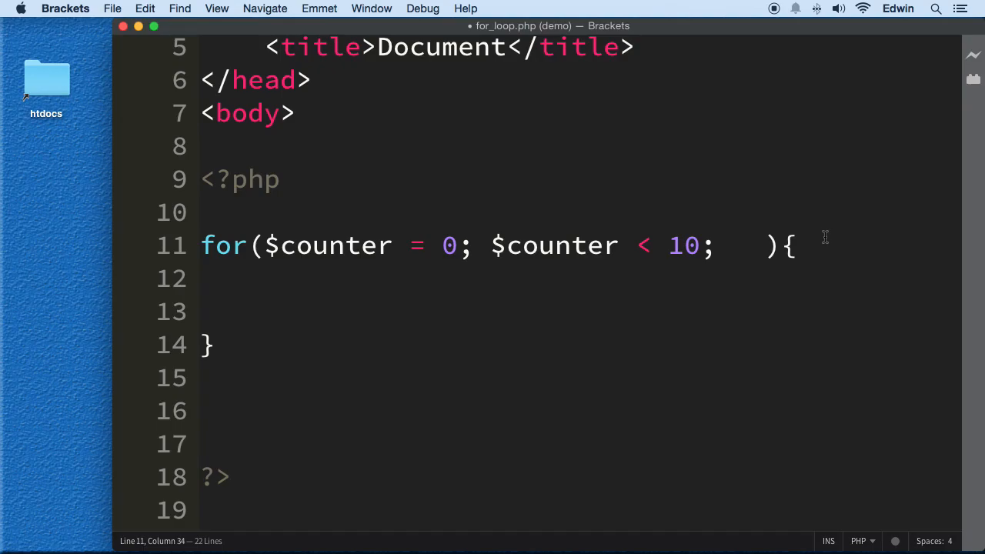
- Finish the header with $counter++, save, and tidy the spacing
{"action": "type", "text": "$co"}
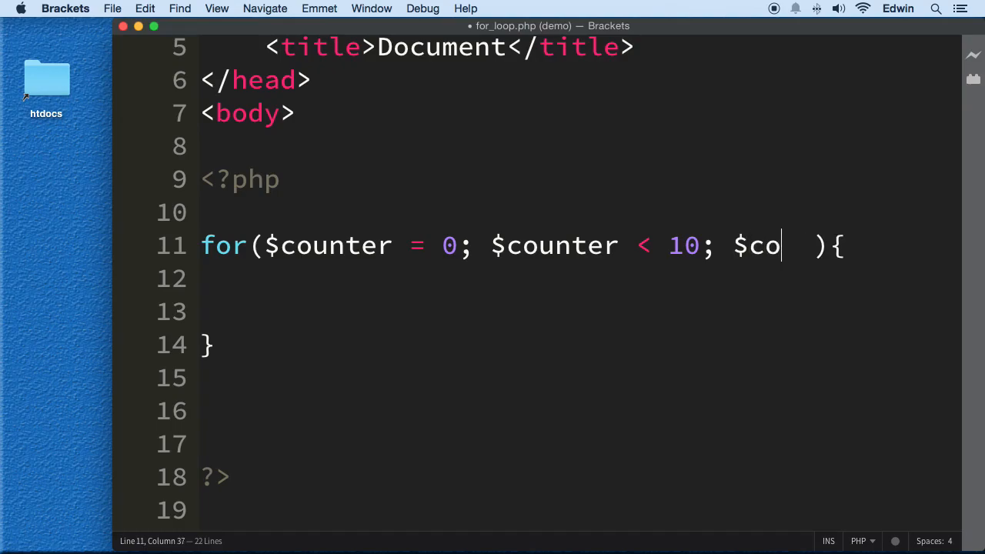
{"action": "type", "text": "unter++"}
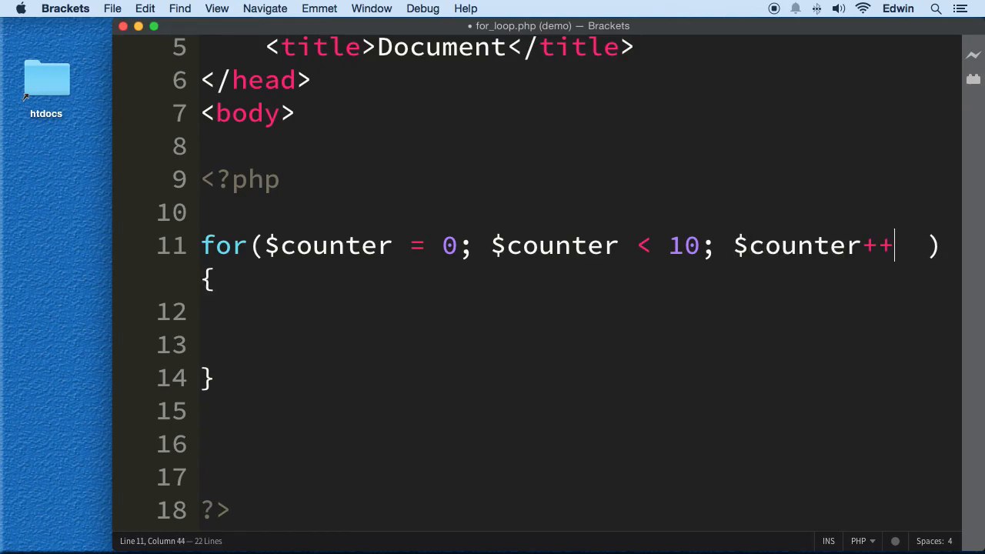
{"action": "key", "text": "cmd+s"}
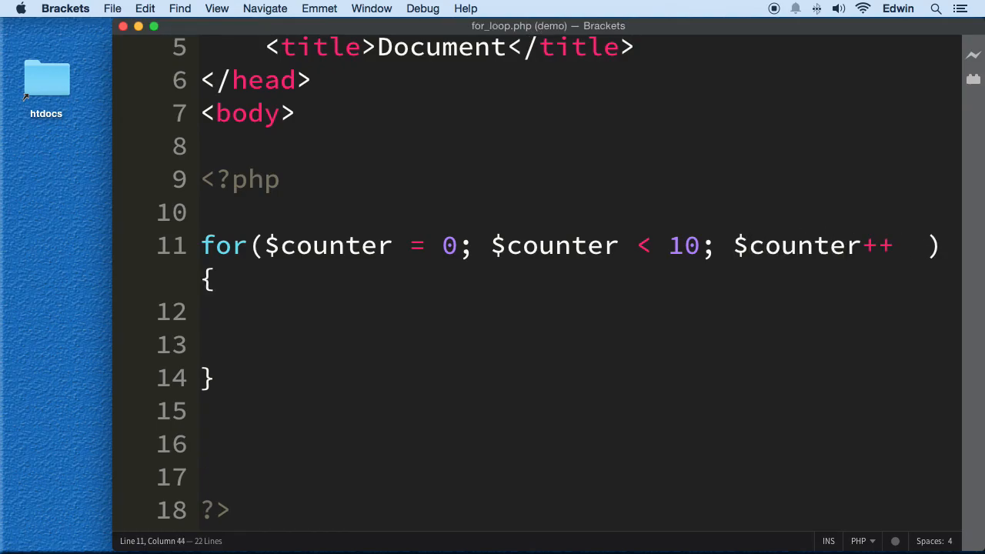
{"action": "key", "text": "Backspace"}
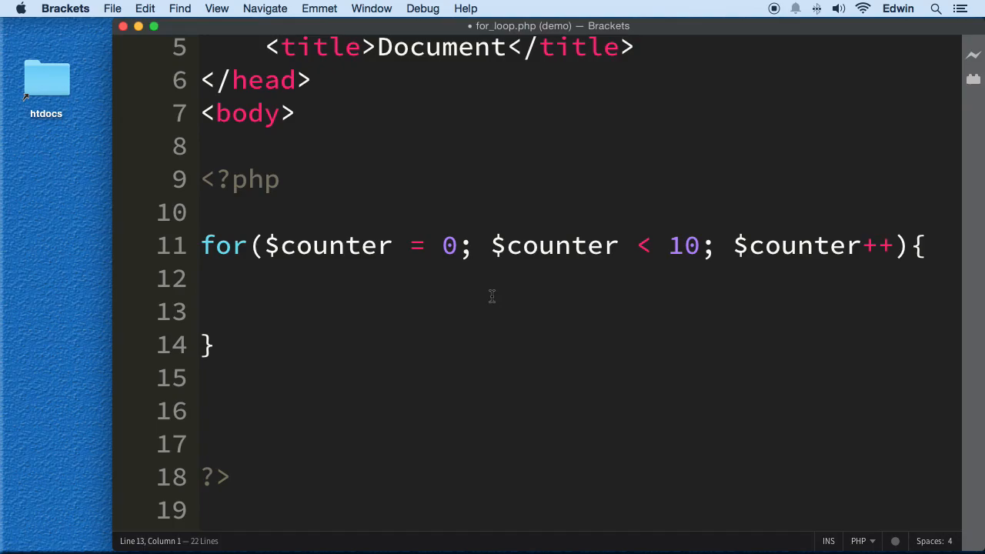
- Write echo $counter; in the loop body
{"action": "type", "text": "ech"}
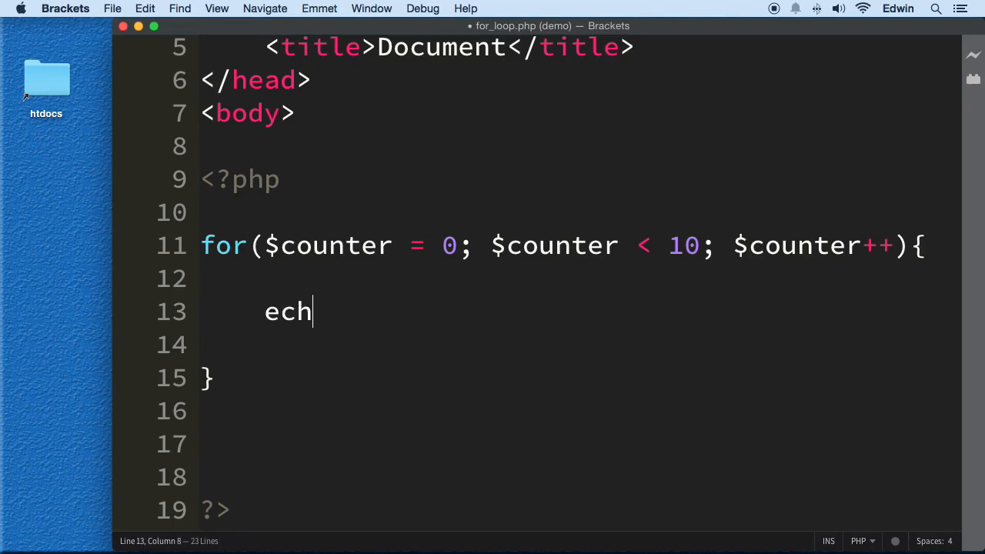
{"action": "type", "text": "o"}
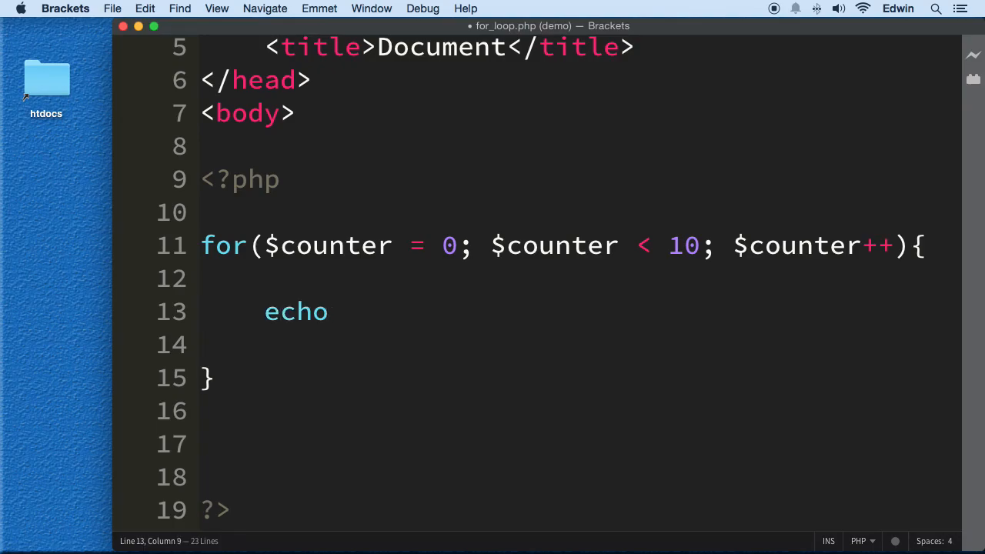
{"action": "type", "text": "$counter"}
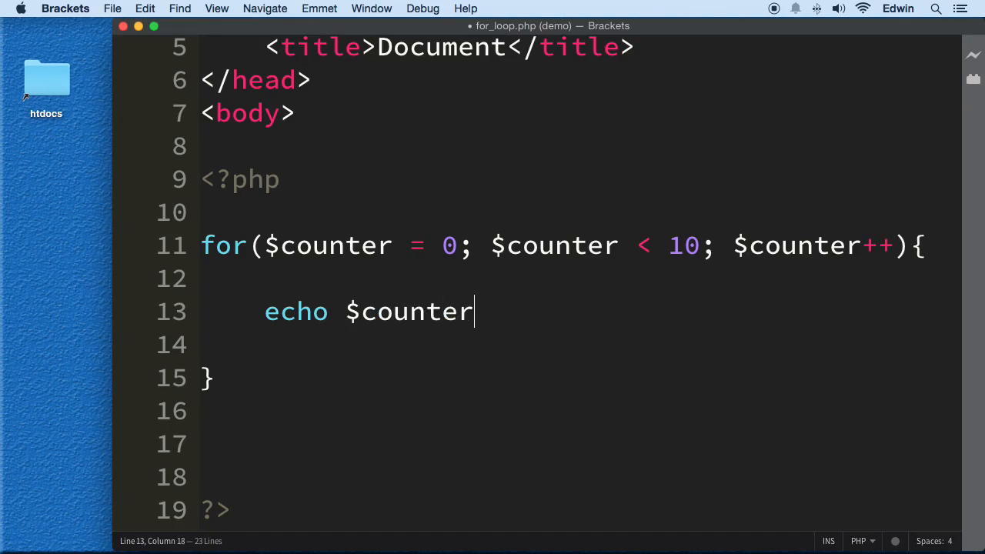
{"action": "type", "text": ";"}
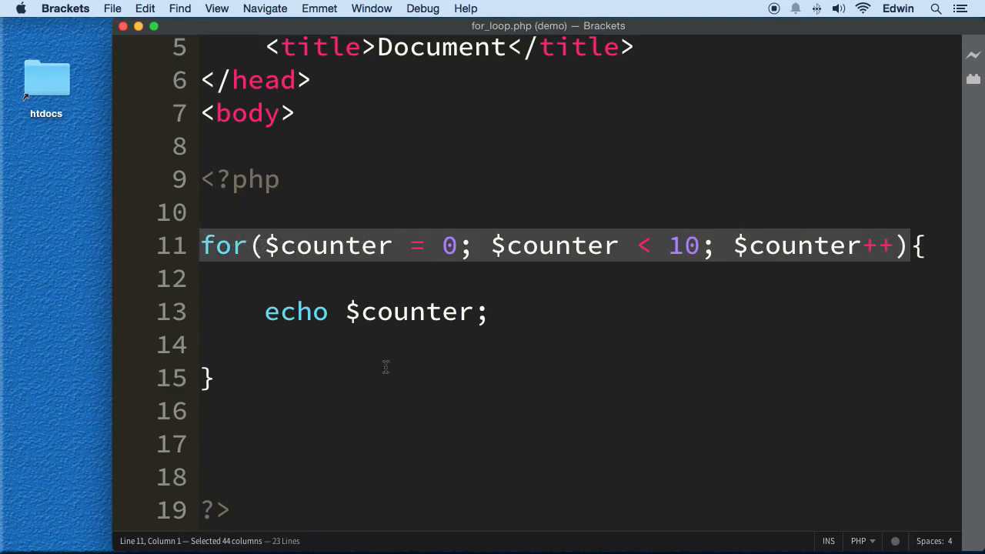
{"action": "mouse_move", "coordinate": [954, 59]}
{"action": "type", "text": " .."}
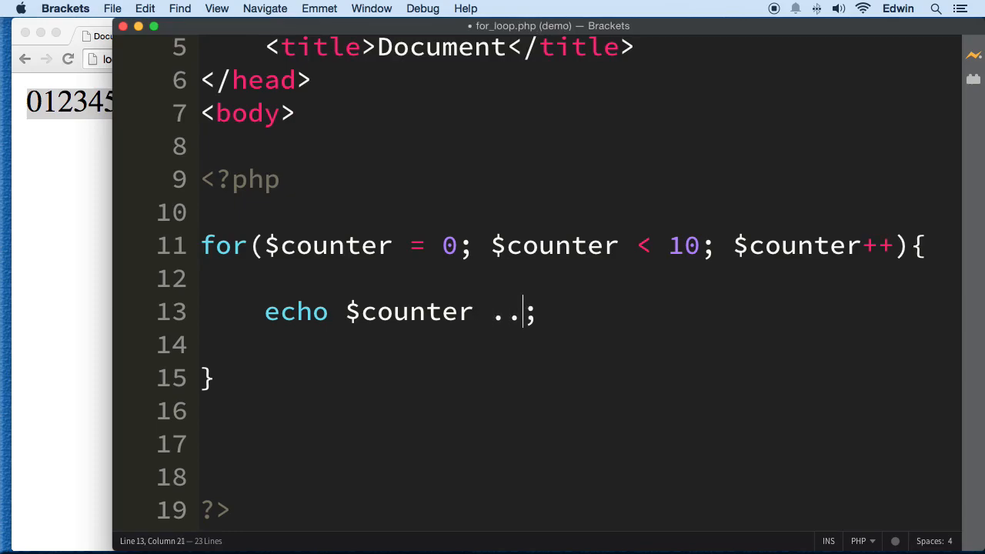
- Concatenate a "<br>" string onto $counter in the echo statement
{"action": "key", "text": "backspace"}
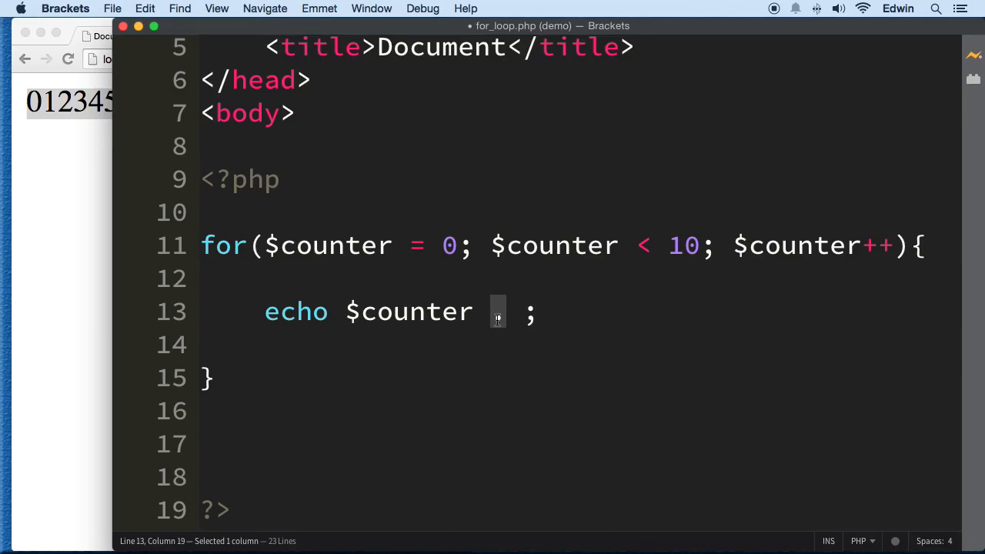
{"action": "type", "text": "."}
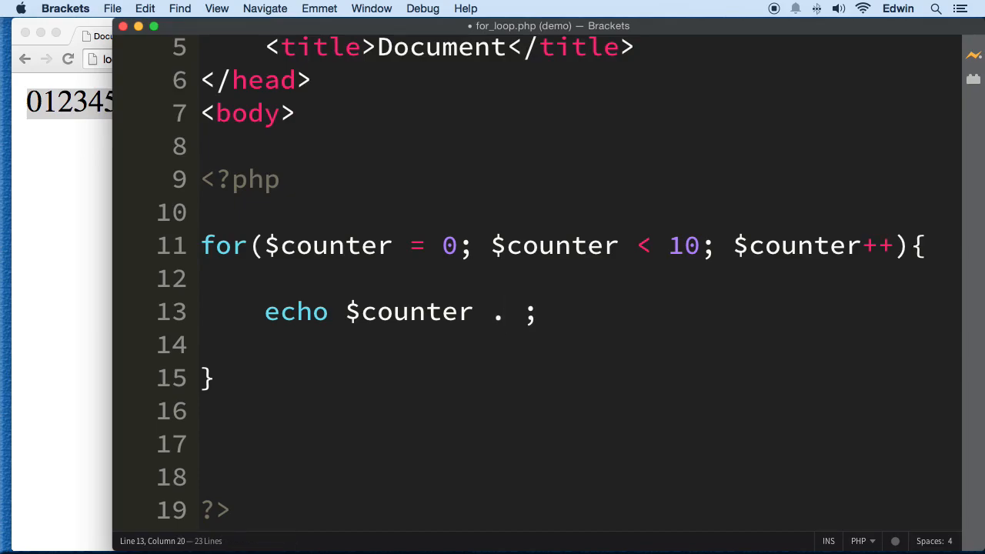
{"action": "type", "text": "\"\""}
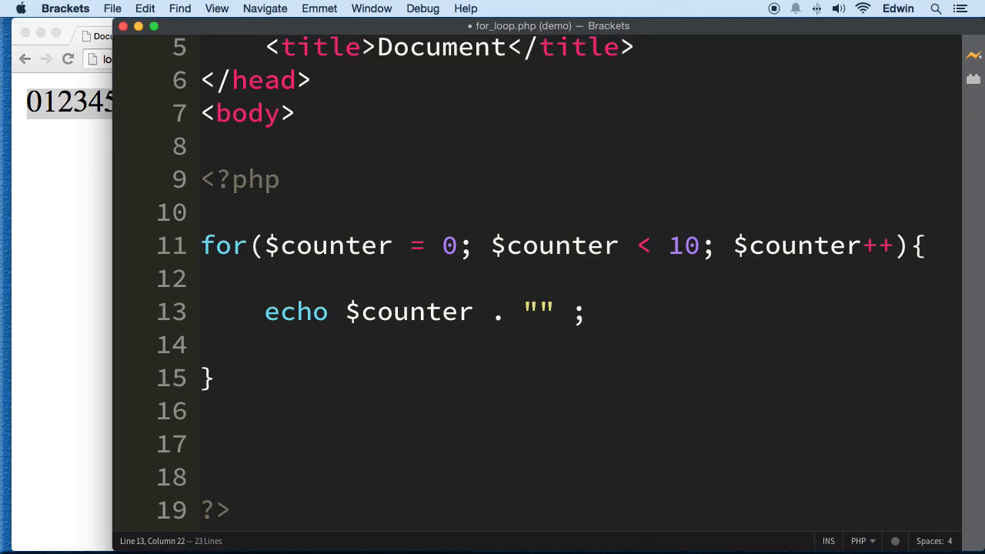
{"action": "type", "text": "<br>\" ;"}
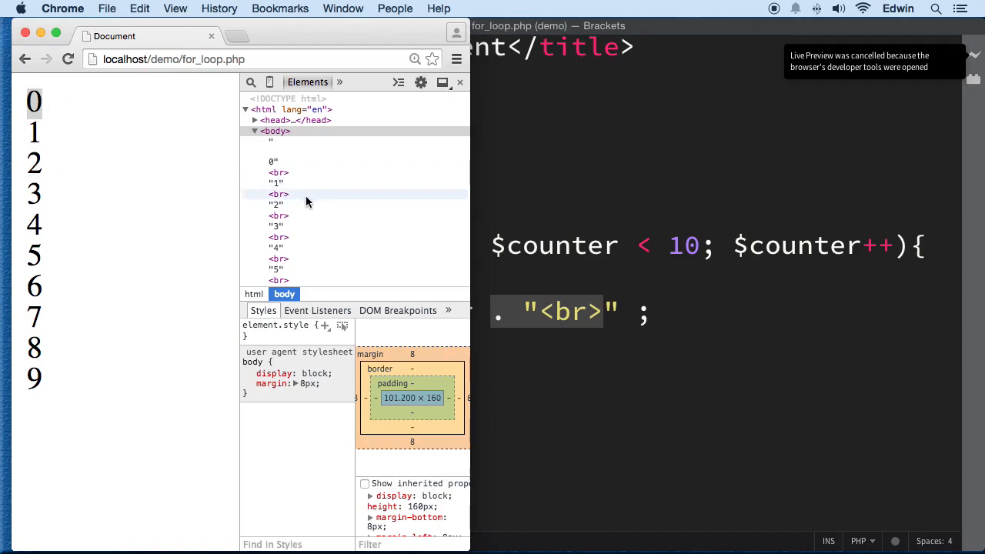
- Inspect a <br> element between numbers in Chrome's Elements panel
{"action": "left_click", "coordinate": [278, 191]}
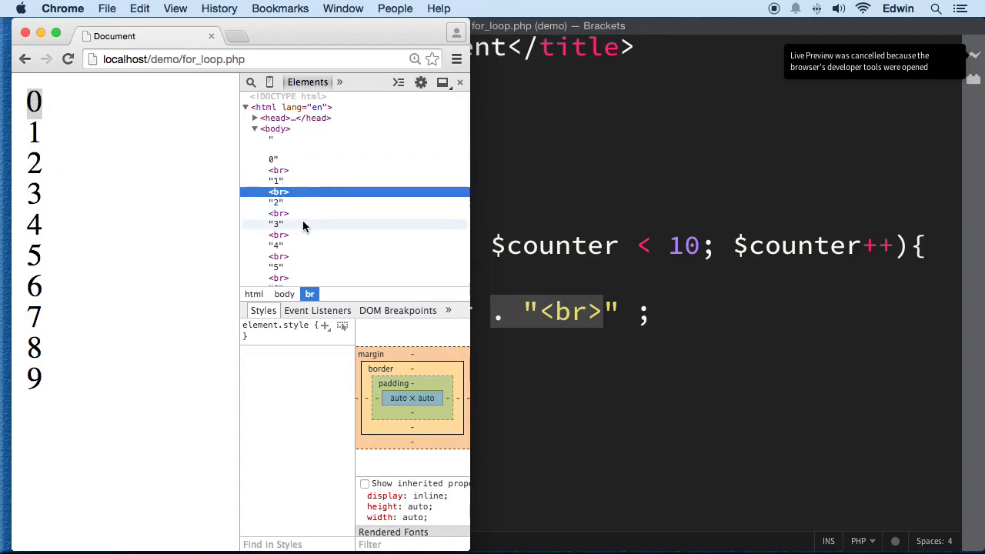
{"action": "scroll", "scroll_direction": "down", "scroll_amount": 3}
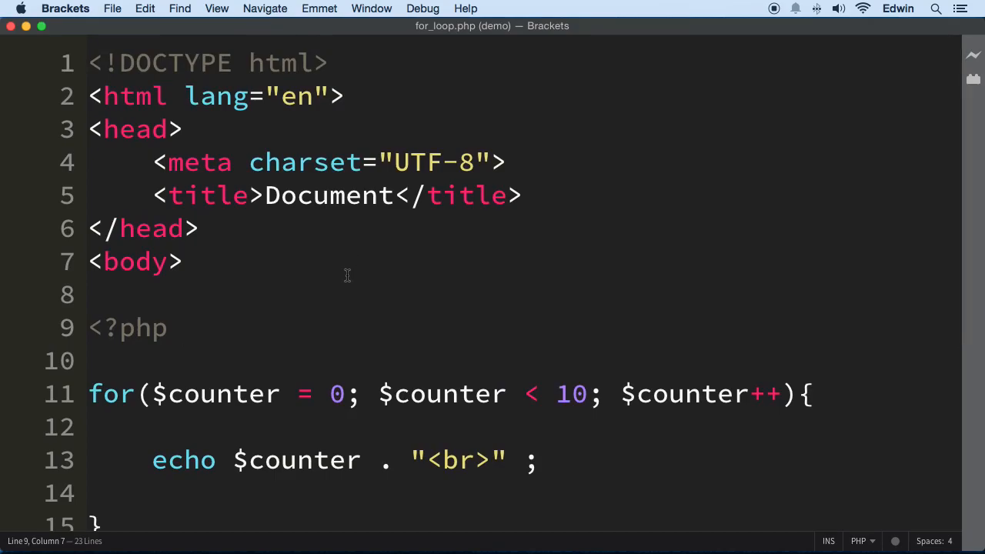
{"action": "left_click", "coordinate": [182, 328]}
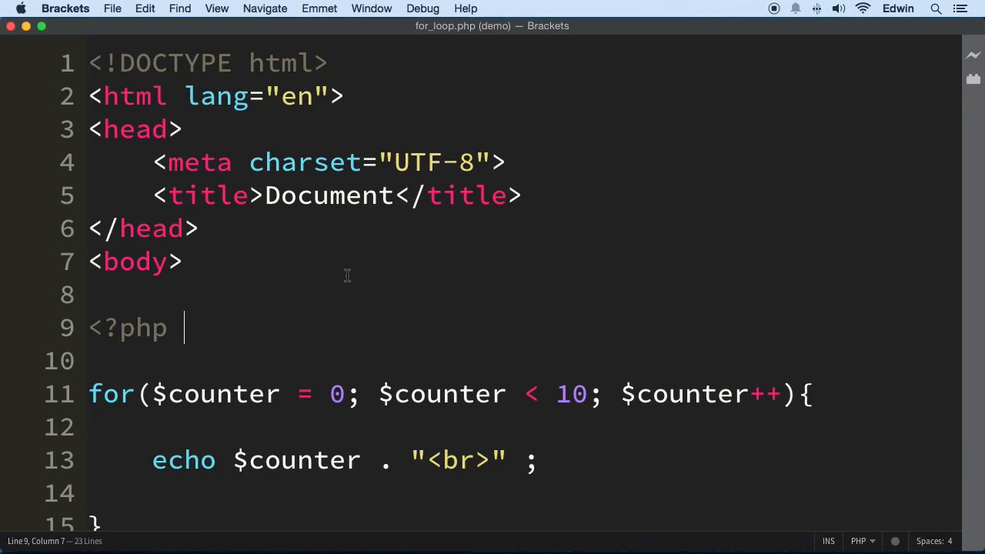
{"action": "left_click", "coordinate": [360, 393]}
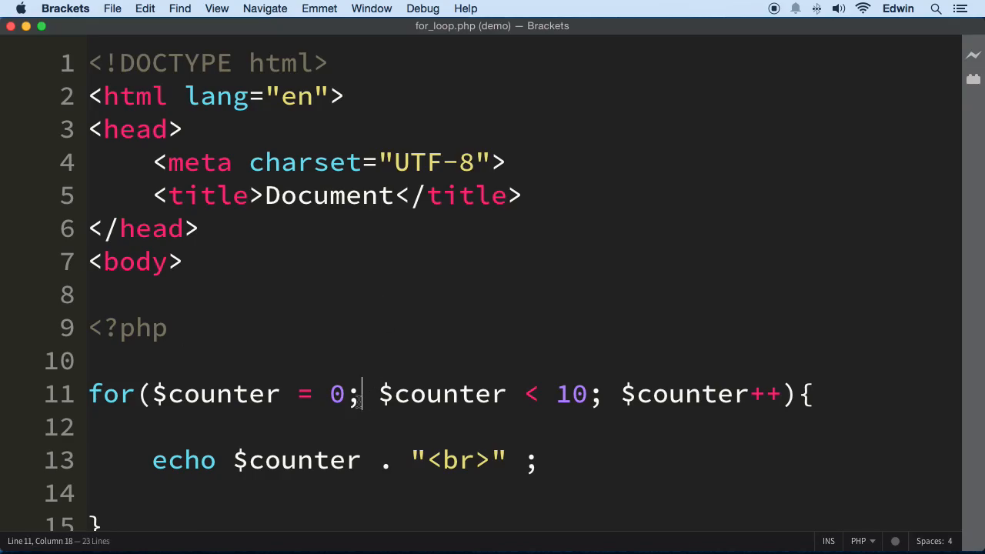
{"action": "type", "text": "hg"}
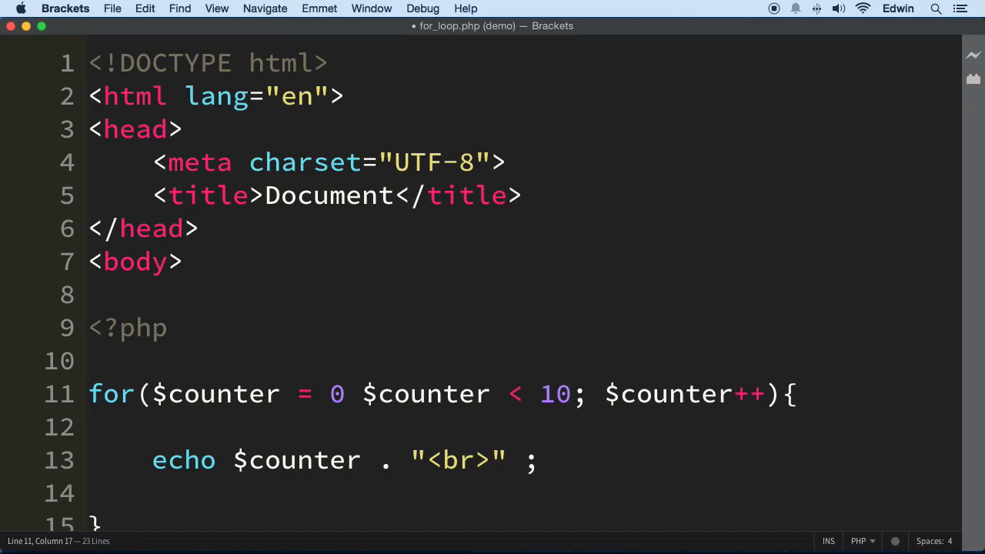
{"action": "type", "text": ";"}
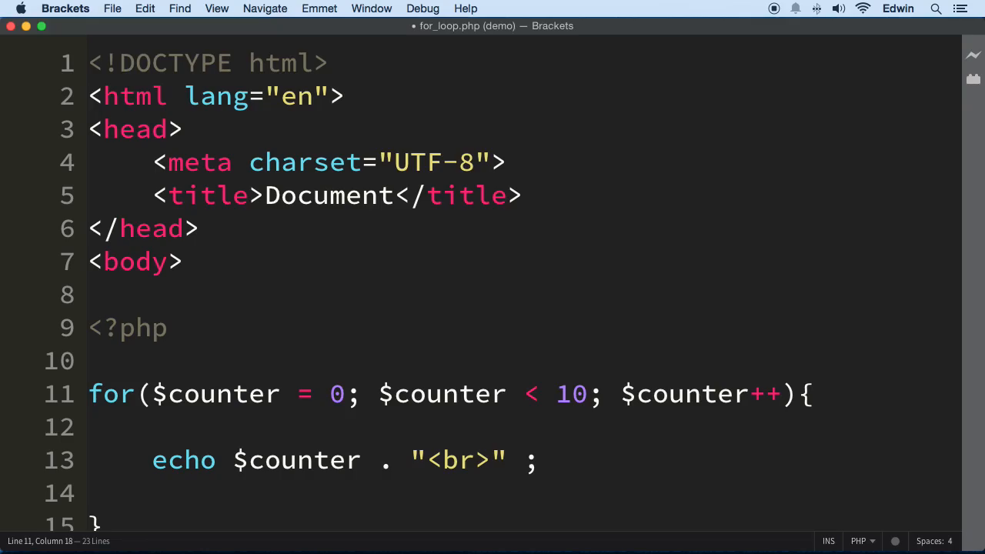
{"action": "scroll", "scroll_direction": "down", "scroll_amount": 3}
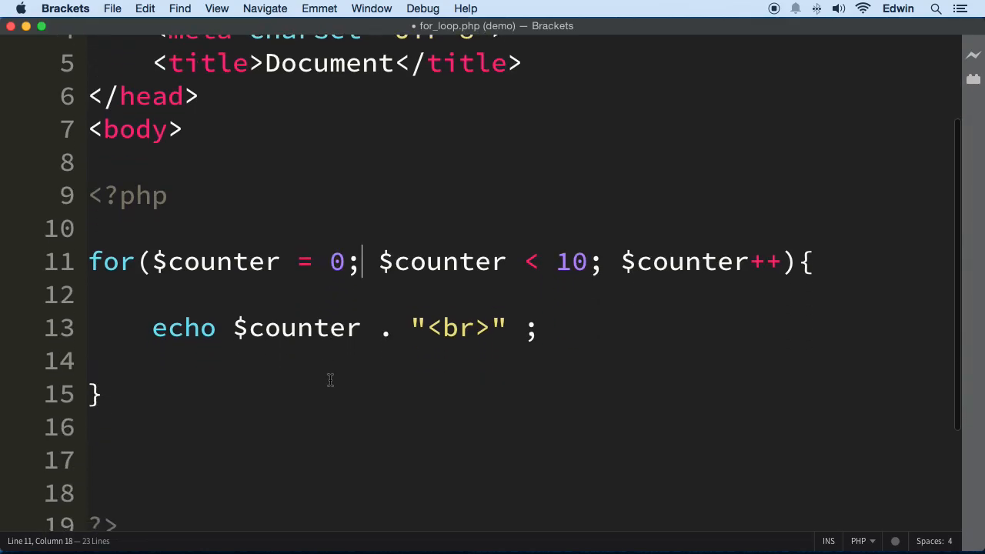
{"action": "mouse_move", "coordinate": [222, 364]}
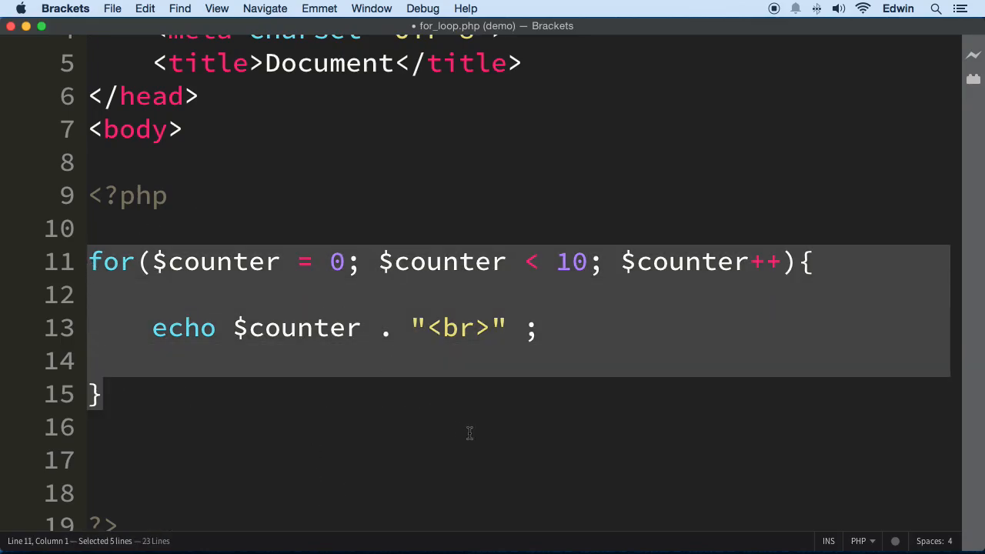
- Highlight the whole PHP for-loop block beside the browser output of 0–9
{"action": "left_click", "coordinate": [152, 427]}
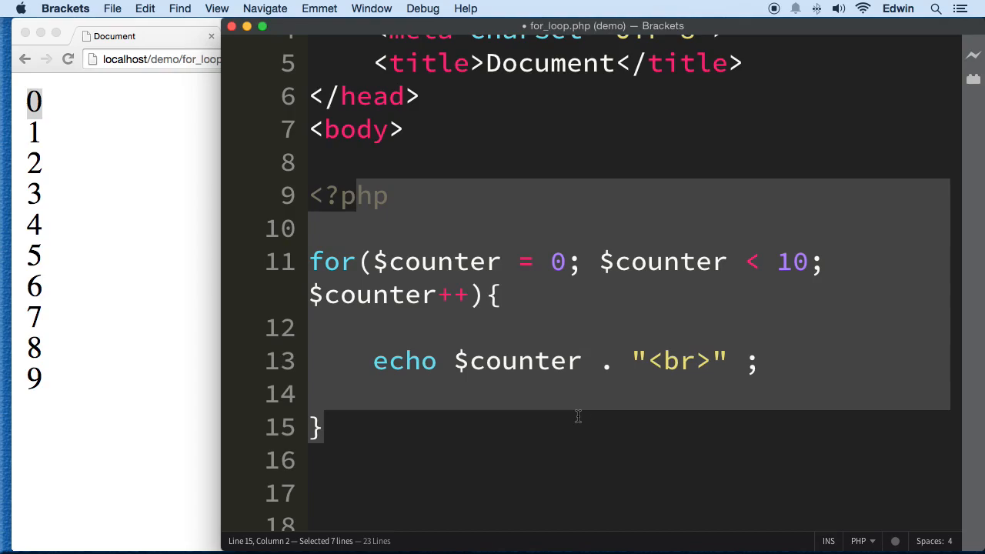
{"action": "mouse_move", "coordinate": [577, 415]}
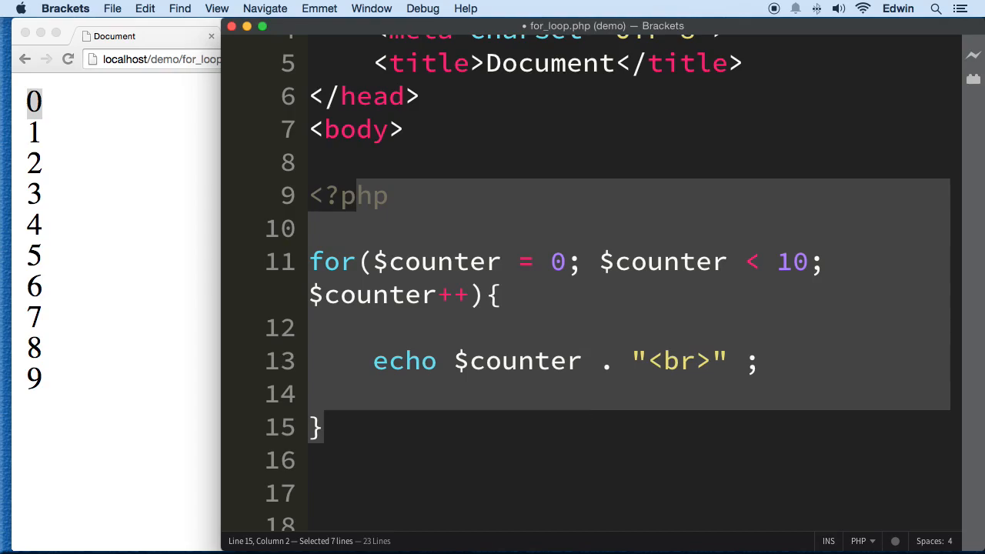